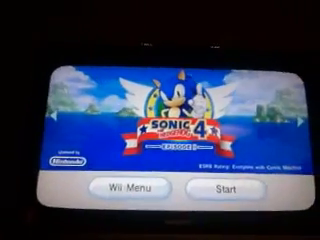
# Step: Launch Sonic the Hedgehog 4 from its channel preview, reaching the wrist strap safety screen
pyautogui.click(216, 190)
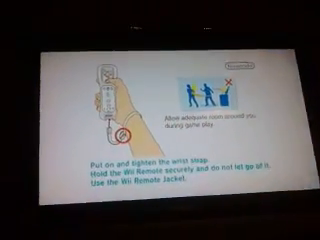